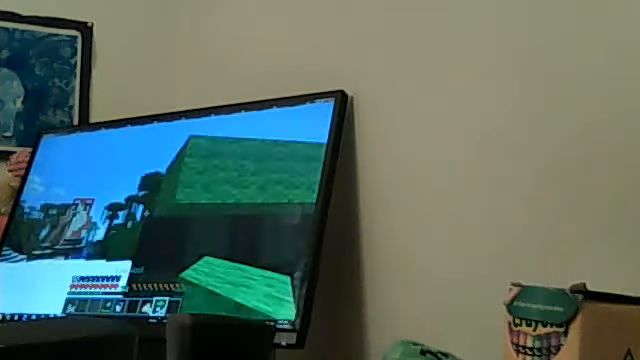
# - Check the gathered wool and blocks in the inventory's crafting grid, then return to the world
pyautogui.press('e')
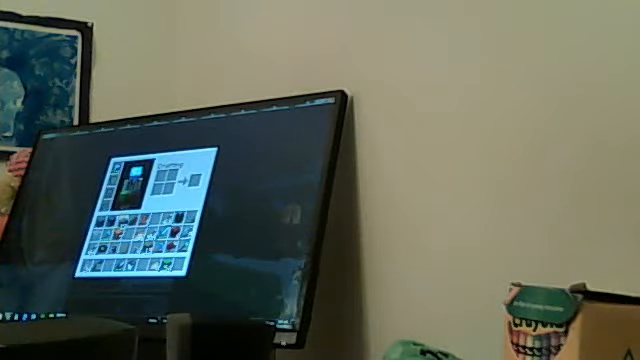
pyautogui.press('Escape')
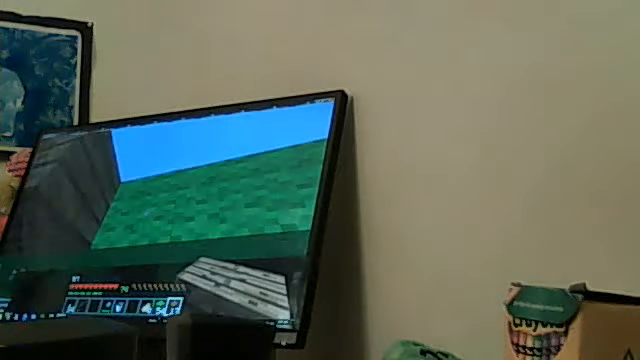
pyautogui.press('e')
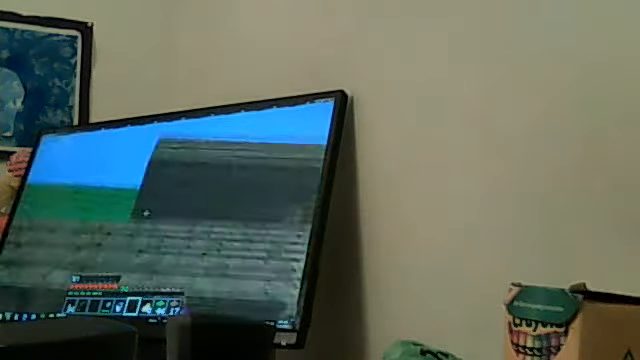
pyautogui.press('e')
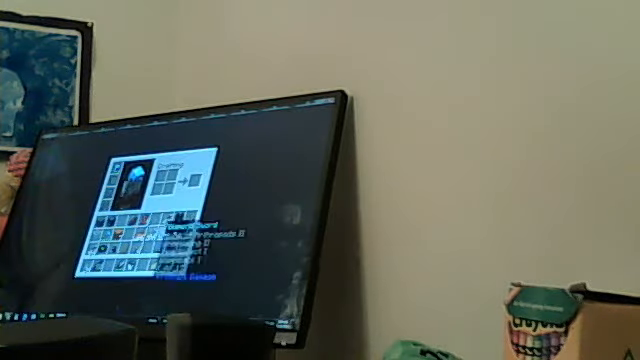
pyautogui.press('Escape')
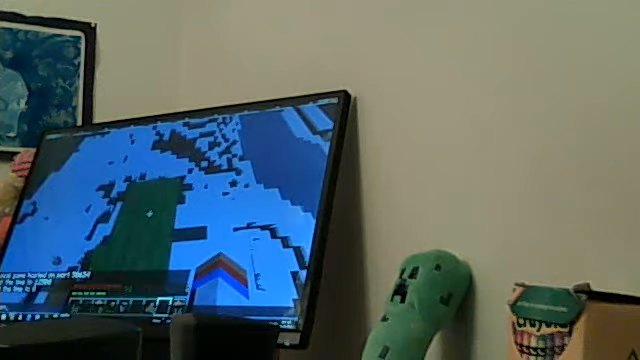
# - Check the inventory for green wool while stacking the creeper's body
pyautogui.press('e')
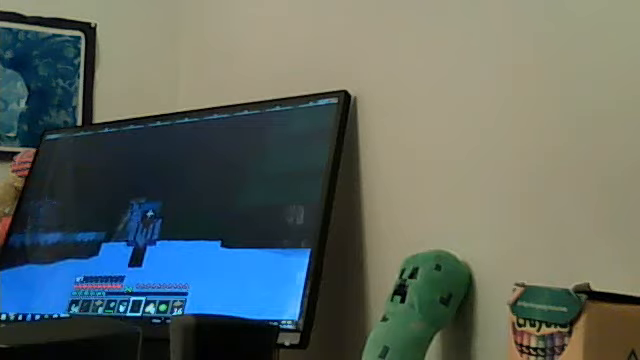
# - Pause the game with the Game menu over the finished creeper statue
pyautogui.press('Escape')
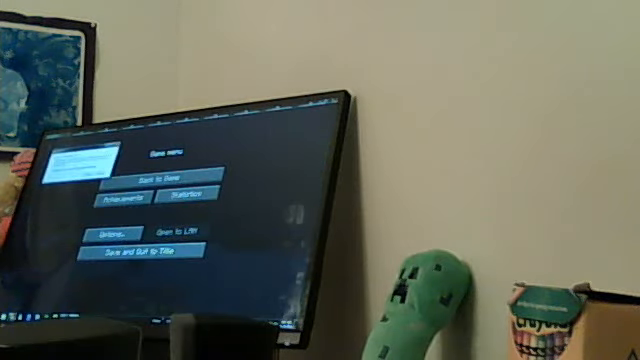